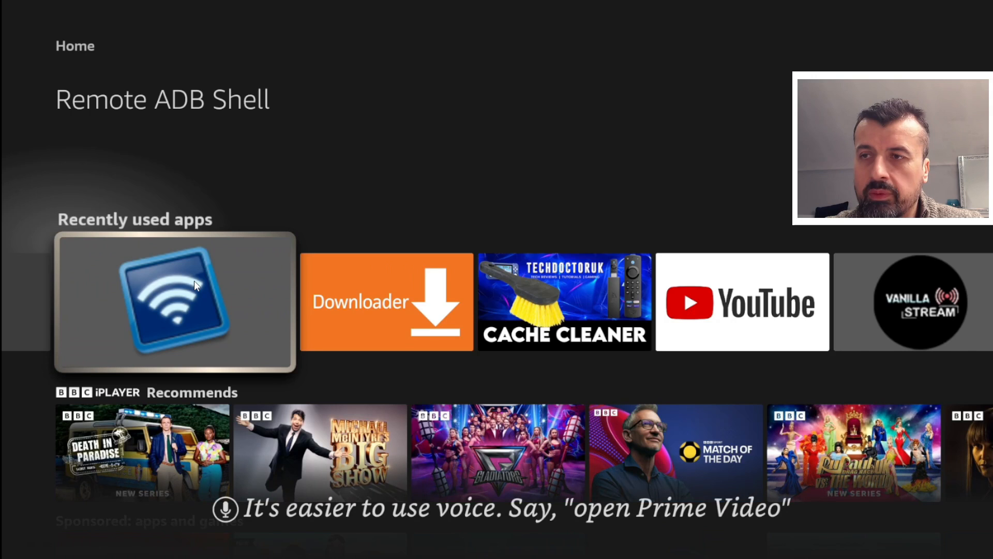
Attempt the Remote ADB Shell connection to 127.0.0.1:5555 twice, dismissing each failure
{"action": "left_click", "coordinate": [174, 302]}
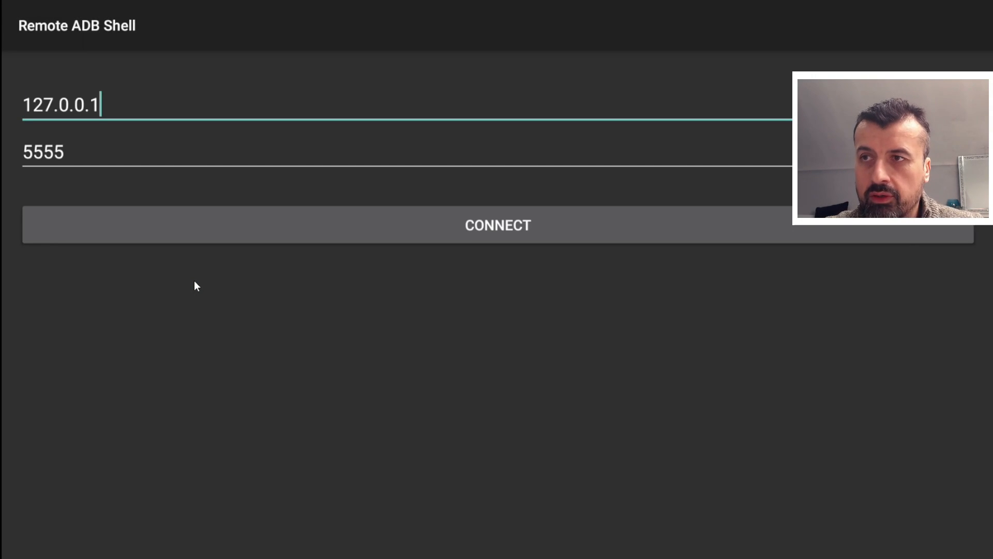
{"action": "mouse_move", "coordinate": [214, 244]}
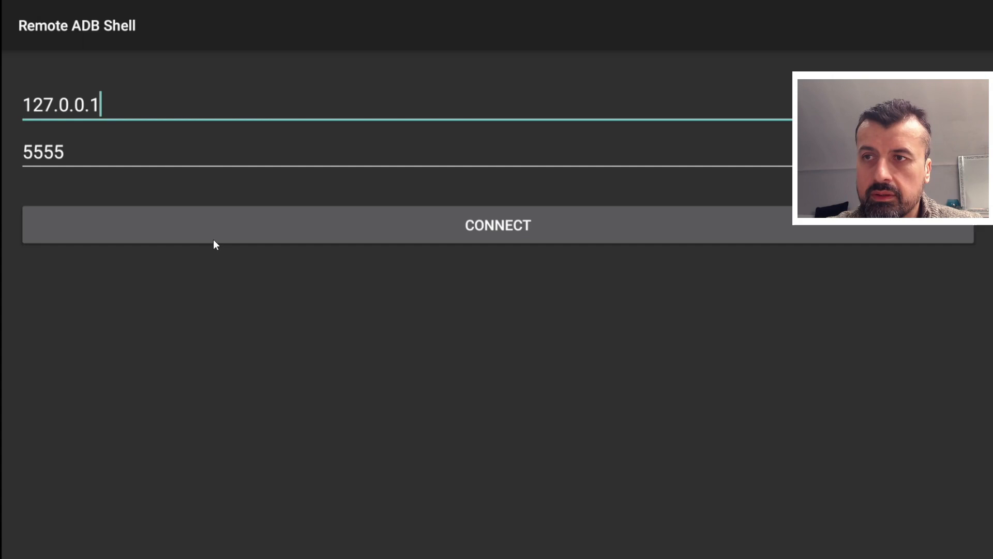
{"action": "left_click", "coordinate": [498, 225]}
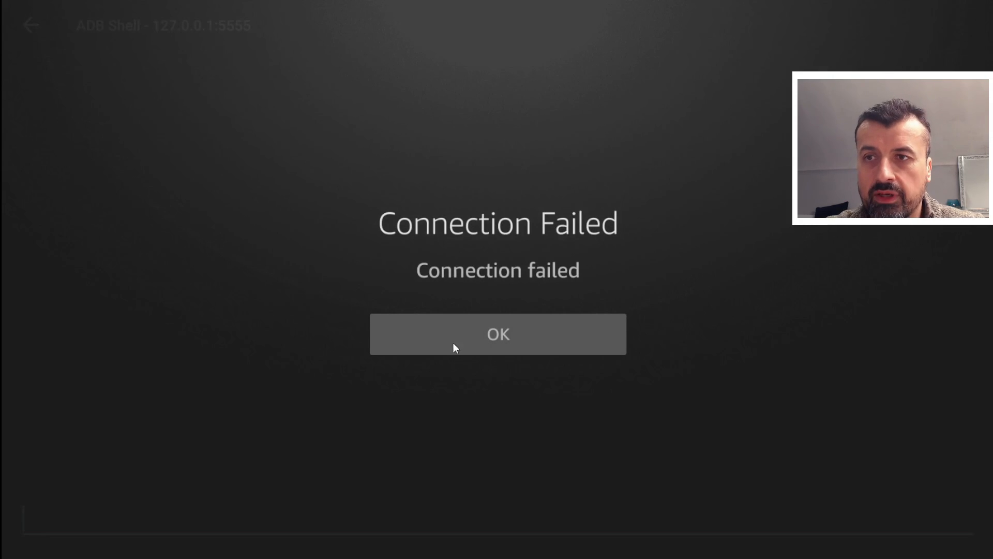
{"action": "left_click", "coordinate": [497, 334]}
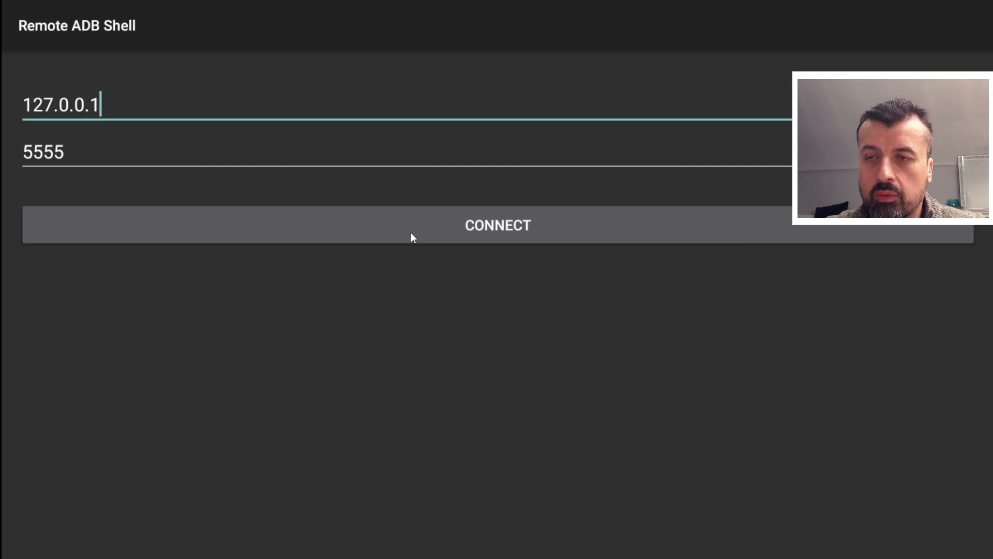
{"action": "left_click", "coordinate": [497, 225]}
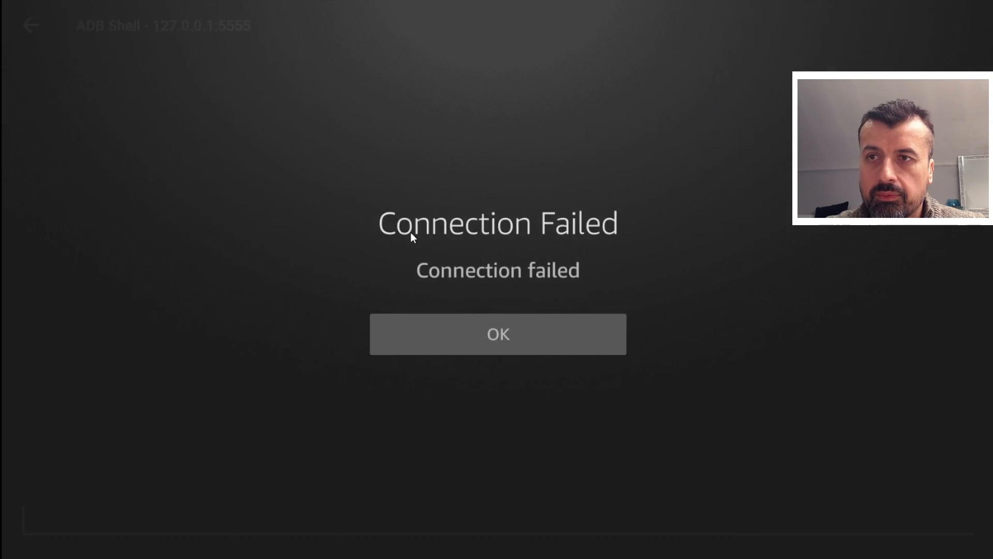
{"action": "left_click", "coordinate": [497, 334]}
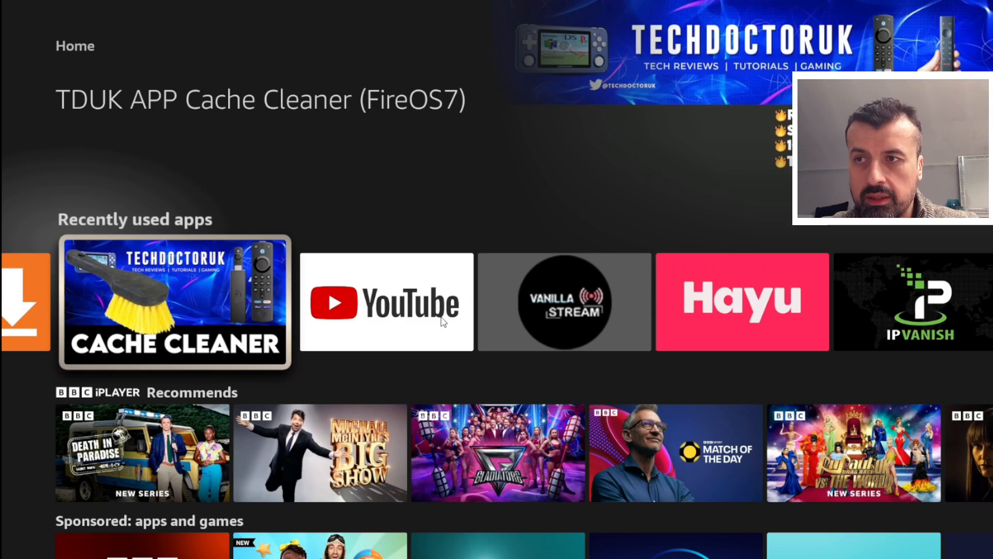
Attempt the TDUK Cache Cleaner ADB connection and dismiss its failure message
{"action": "left_click", "coordinate": [173, 301]}
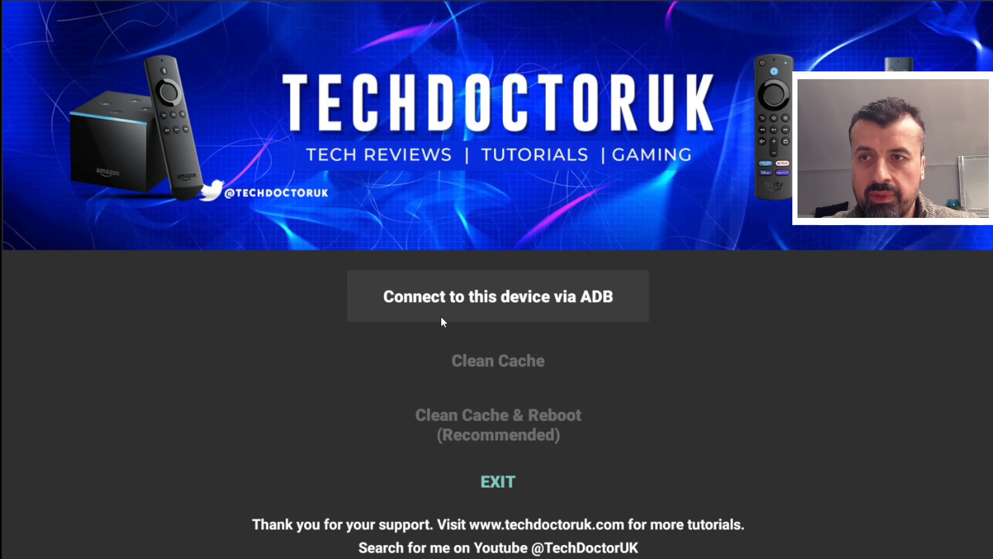
{"action": "left_click", "coordinate": [498, 296]}
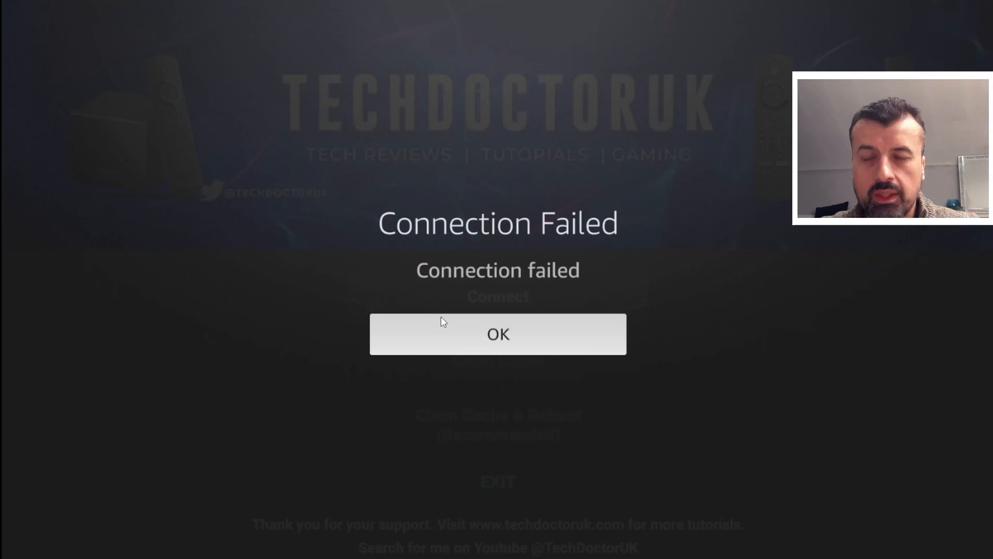
{"action": "left_click", "coordinate": [498, 334]}
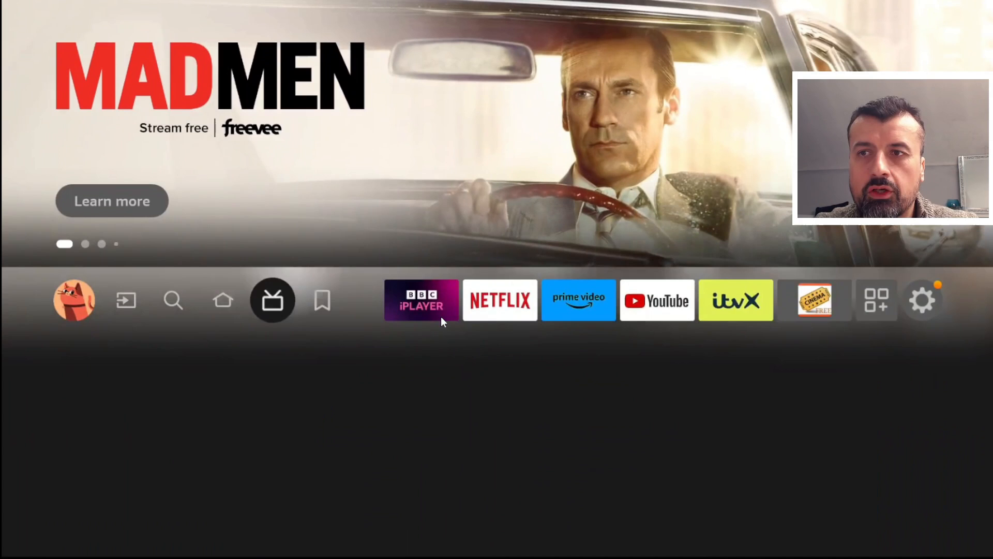
Go into Fire TV Settings and enter the My Fire TV section
{"action": "left_click", "coordinate": [922, 300]}
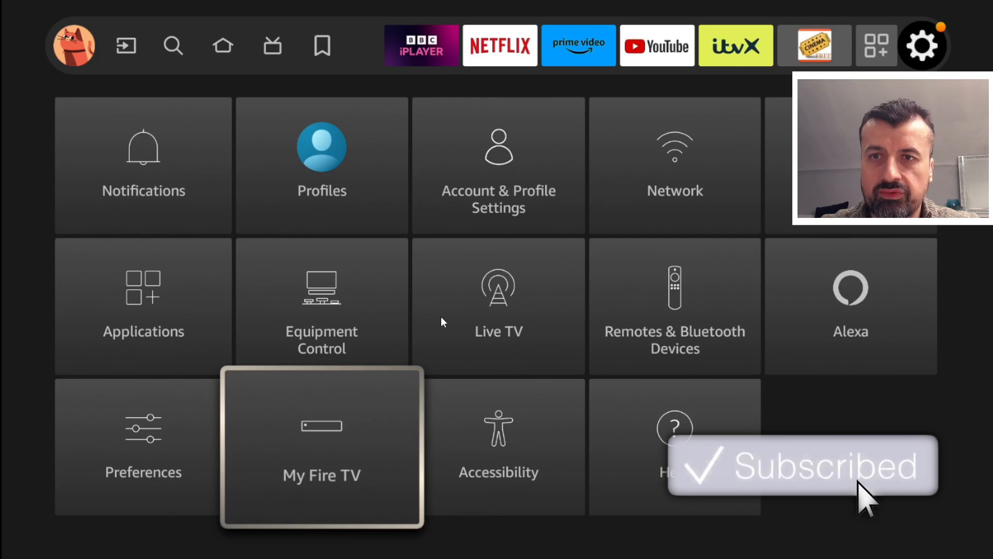
{"action": "left_click", "coordinate": [321, 448]}
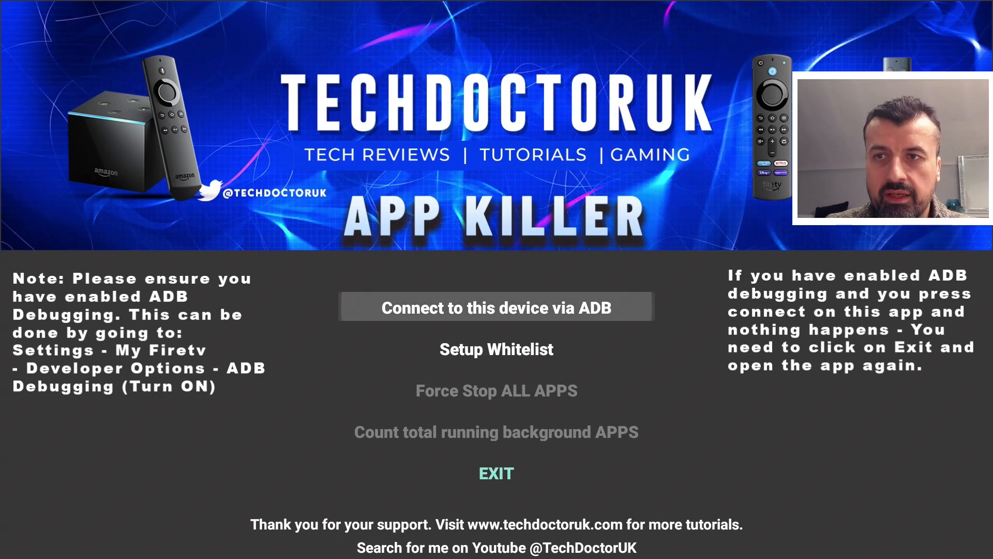
Connect TDUK App Killer to this device via ADB, then exit the app
{"action": "left_click", "coordinate": [495, 307]}
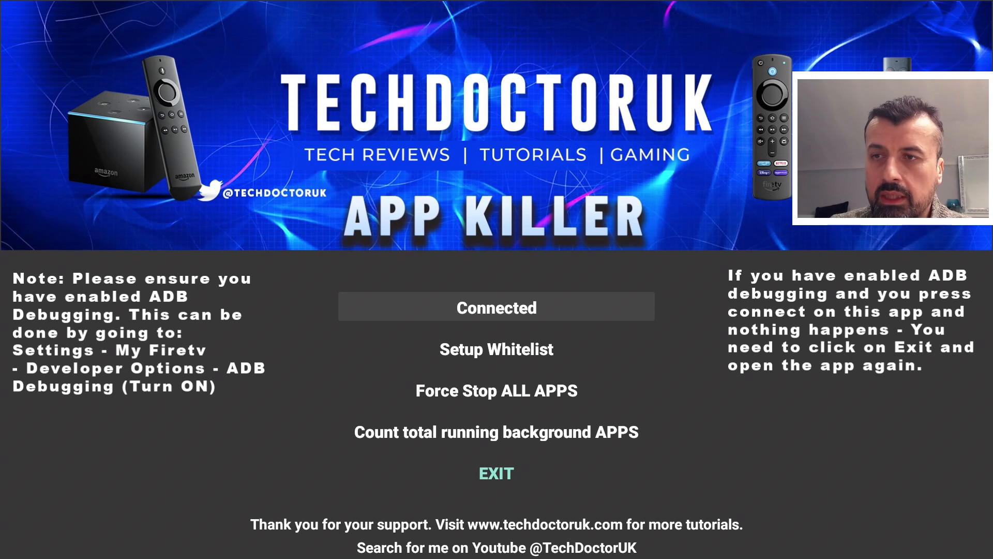
{"action": "left_click", "coordinate": [496, 472]}
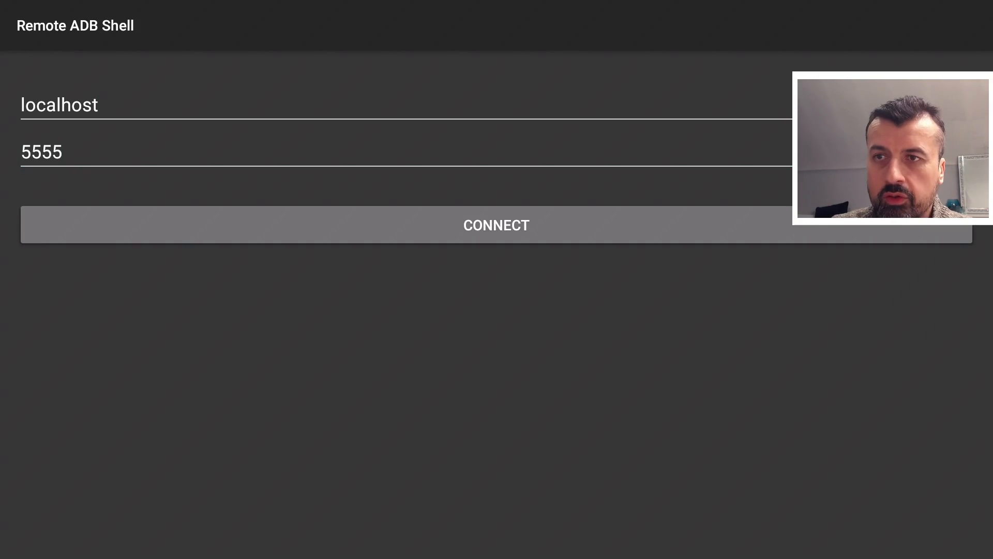
Connect to localhost:5555, view the gazelle shell prompt, then close the session
{"action": "left_click", "coordinate": [495, 224]}
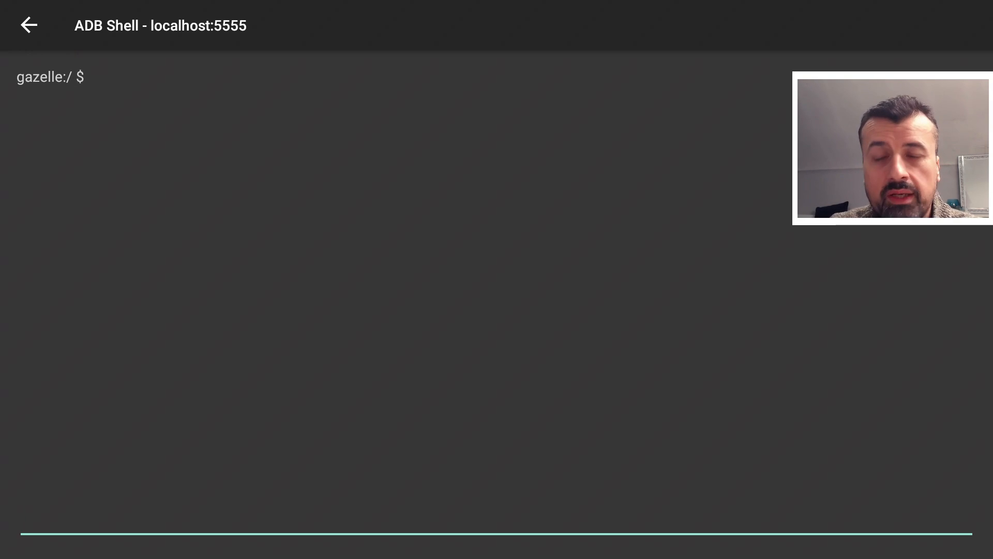
{"action": "left_click", "coordinate": [28, 25]}
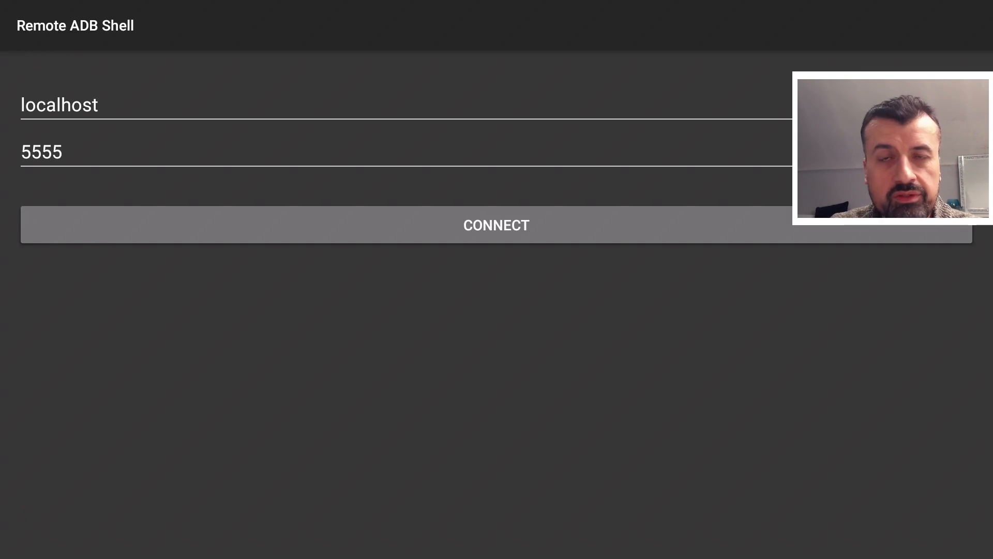